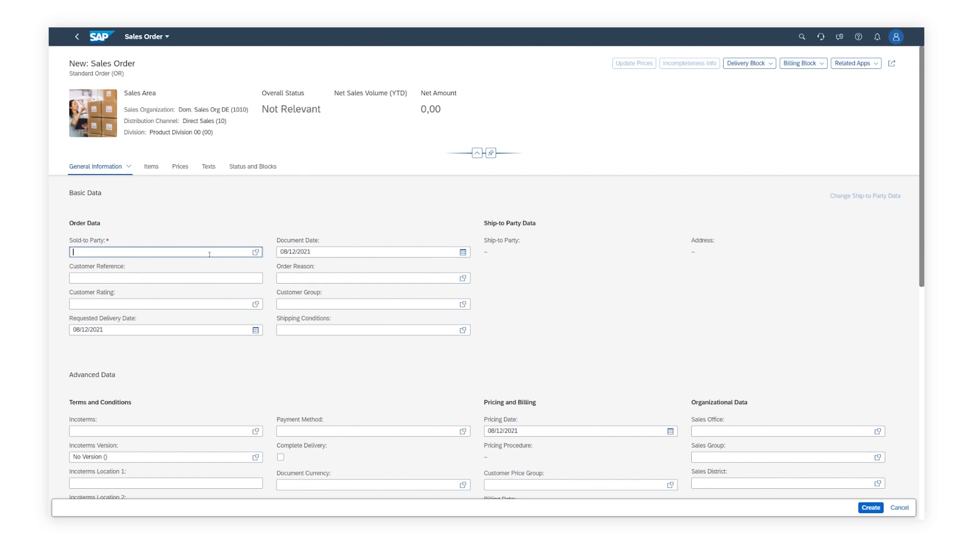
Enter sold-to party 101000 and customer reference 1834, then look up order reasons.
type("10100001)")
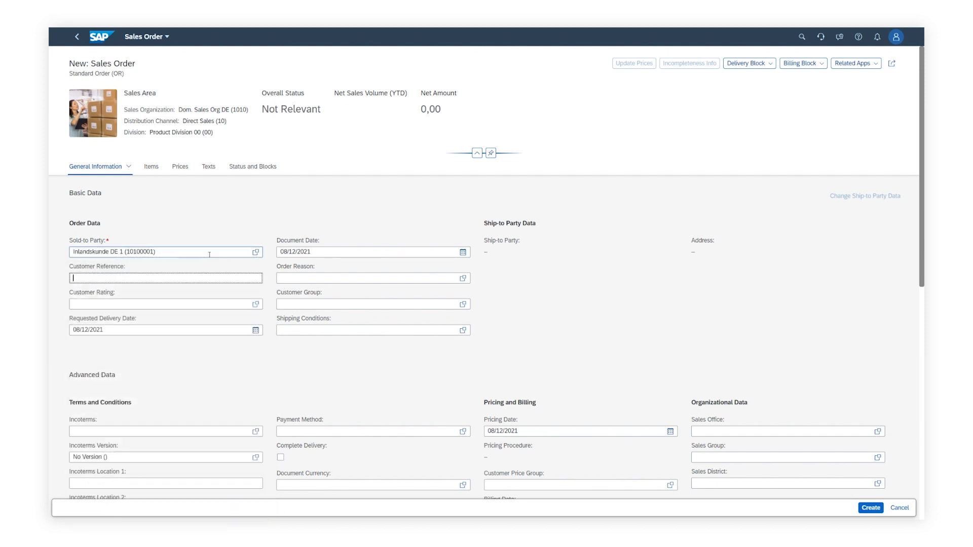
type("1834")
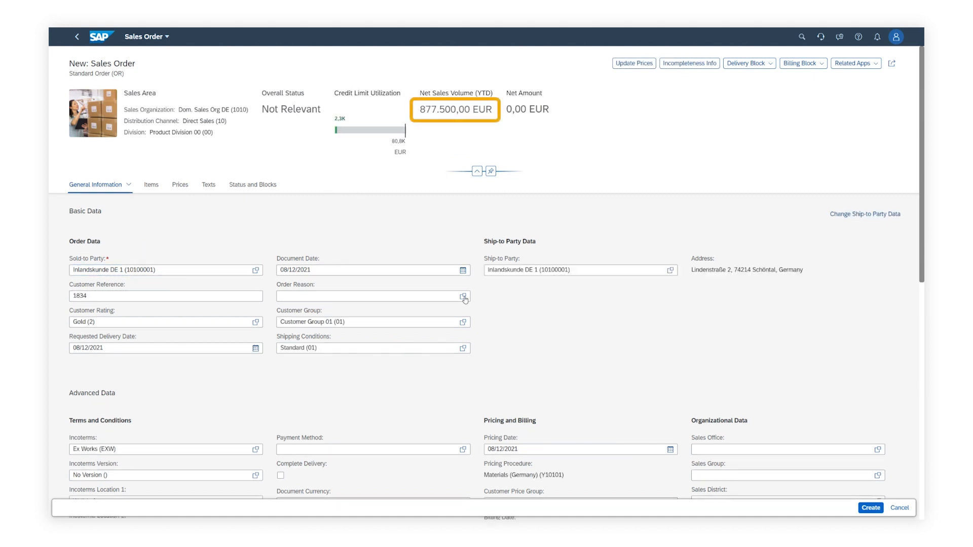
left_click(372, 296)
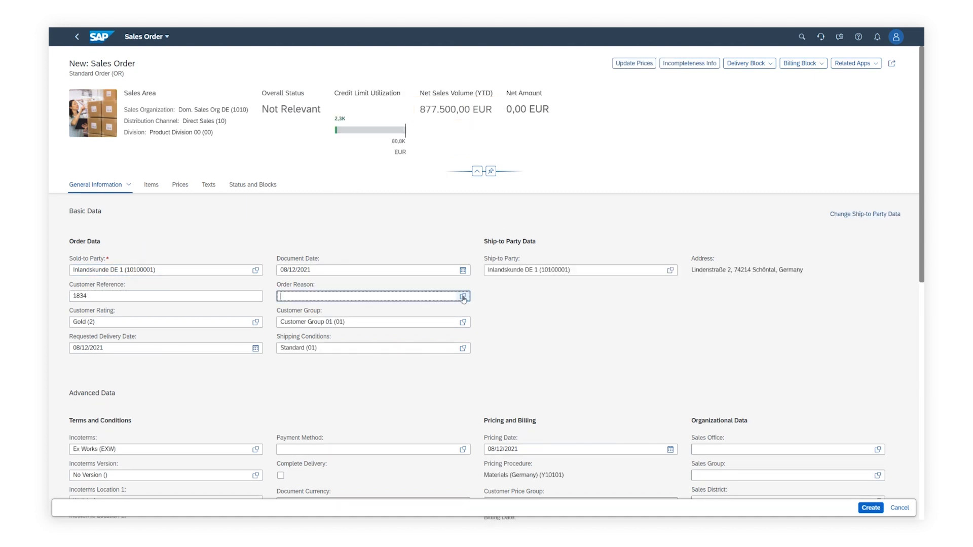
Choose order reason Excellent Price (006) and change the customer rating from Gold to Platinum.
left_click(463, 296)
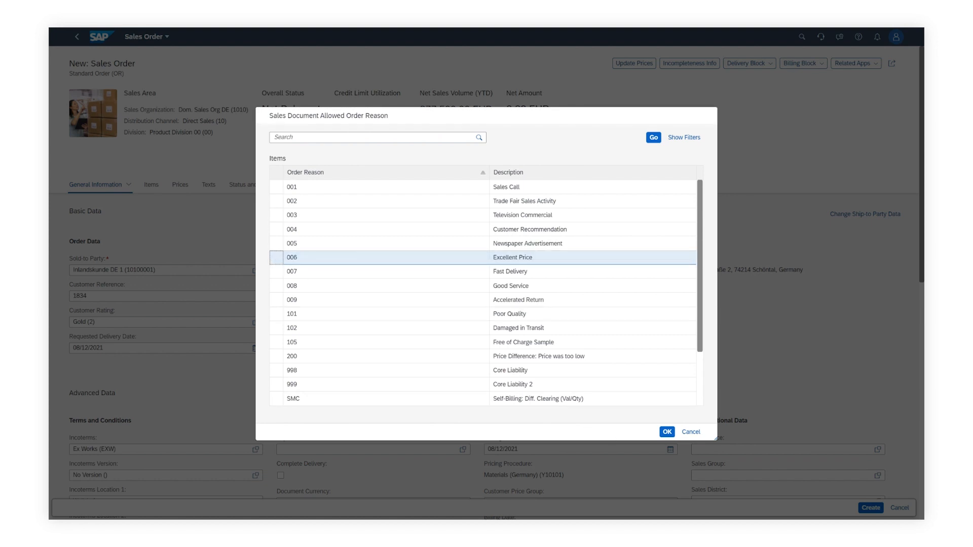
left_click(666, 432)
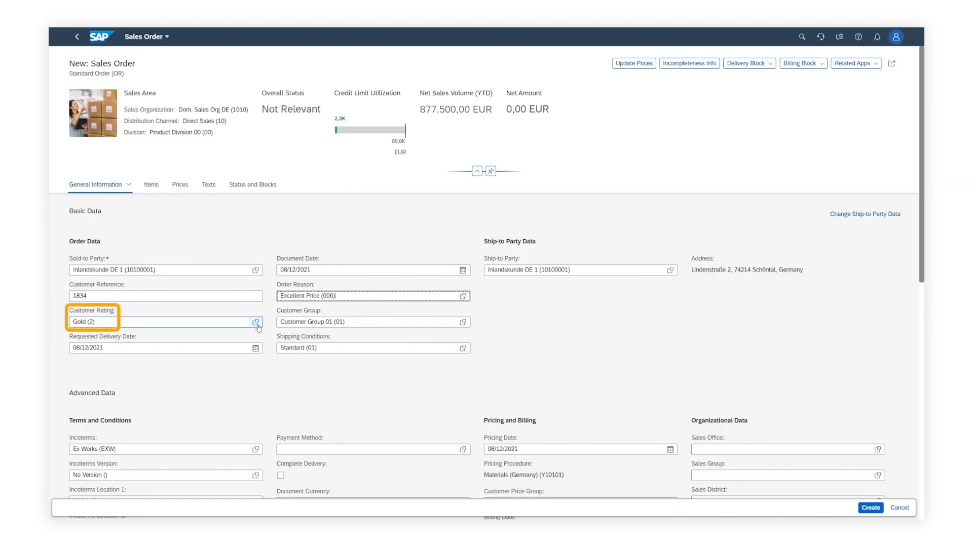
left_click(255, 322)
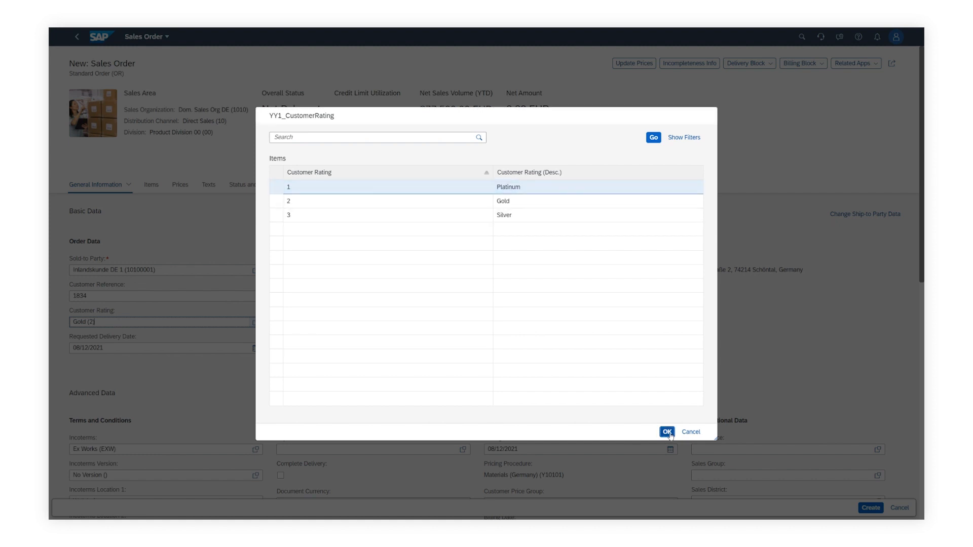
left_click(666, 432)
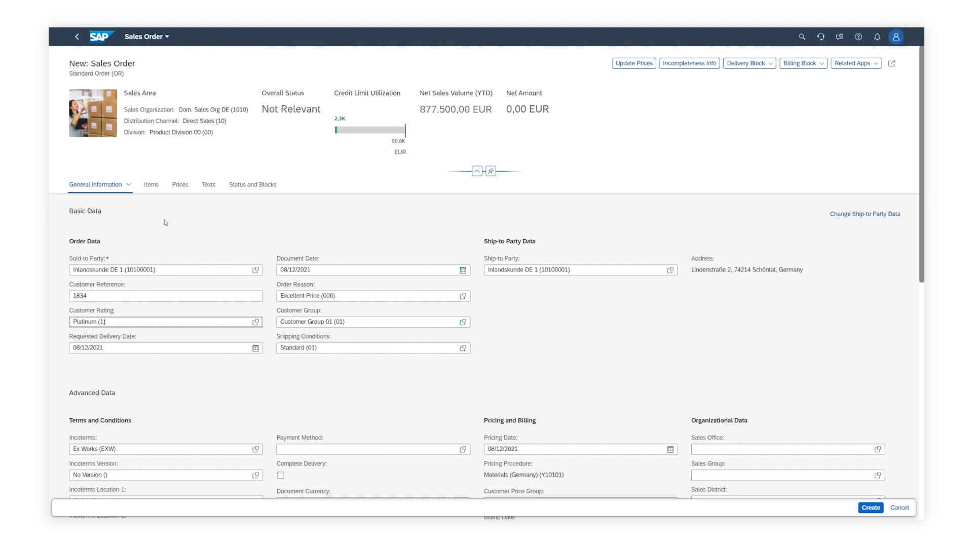
Add a YK07 Customer Discount of -10% to the HAWA 12 item, net 1.579,50 EUR.
left_click(151, 185)
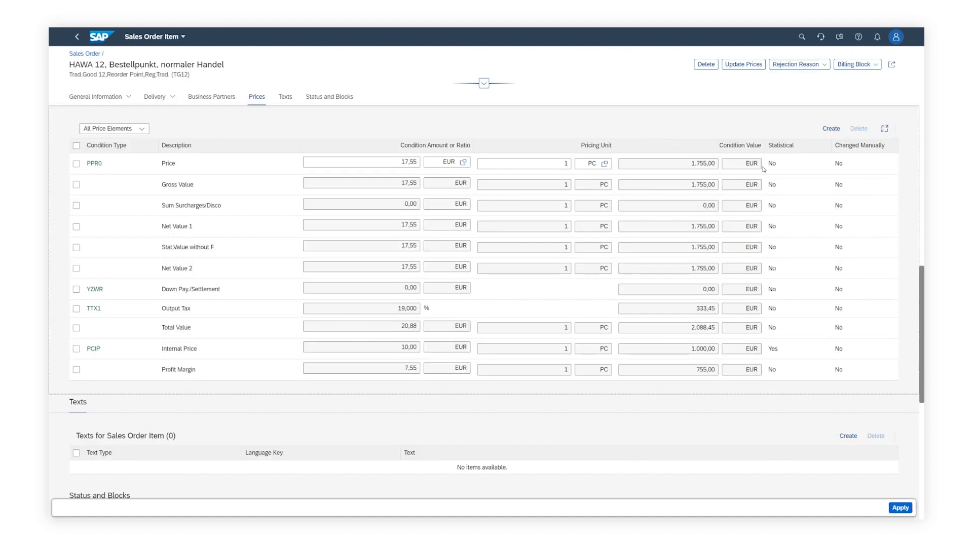
type("yk")
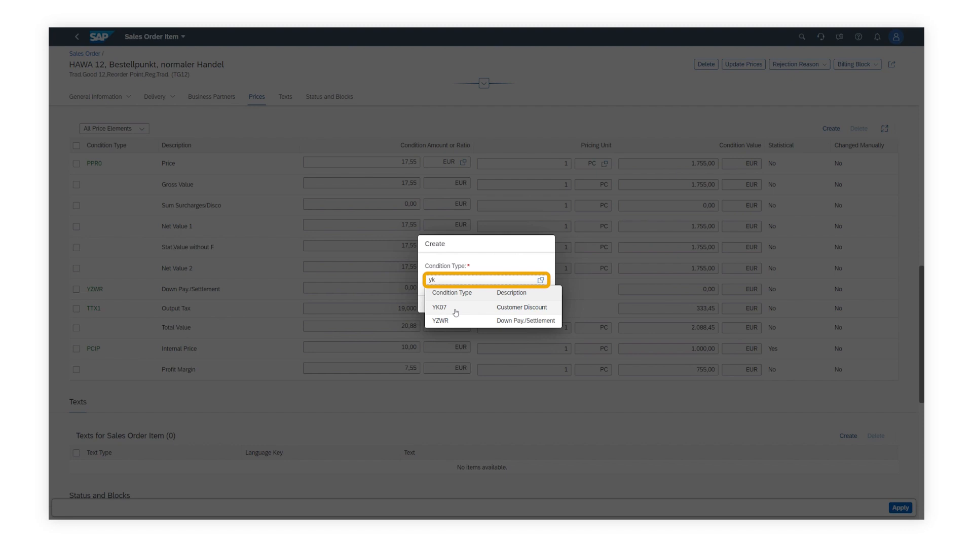
left_click(439, 308)
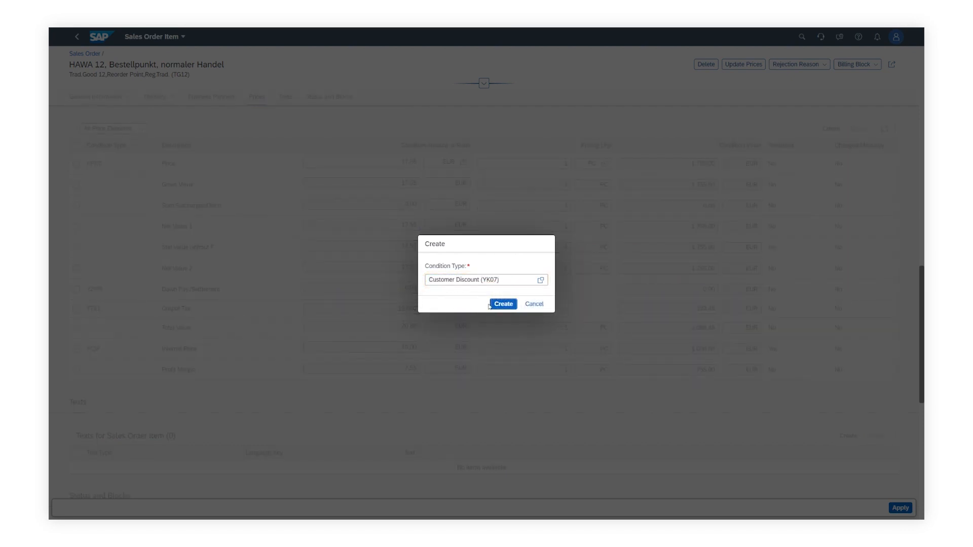
left_click(503, 304)
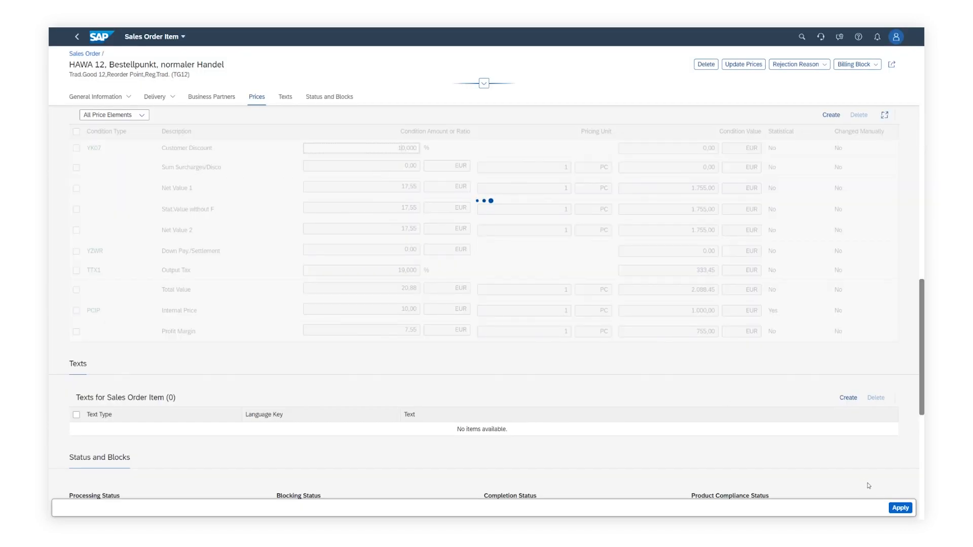
left_click(900, 508)
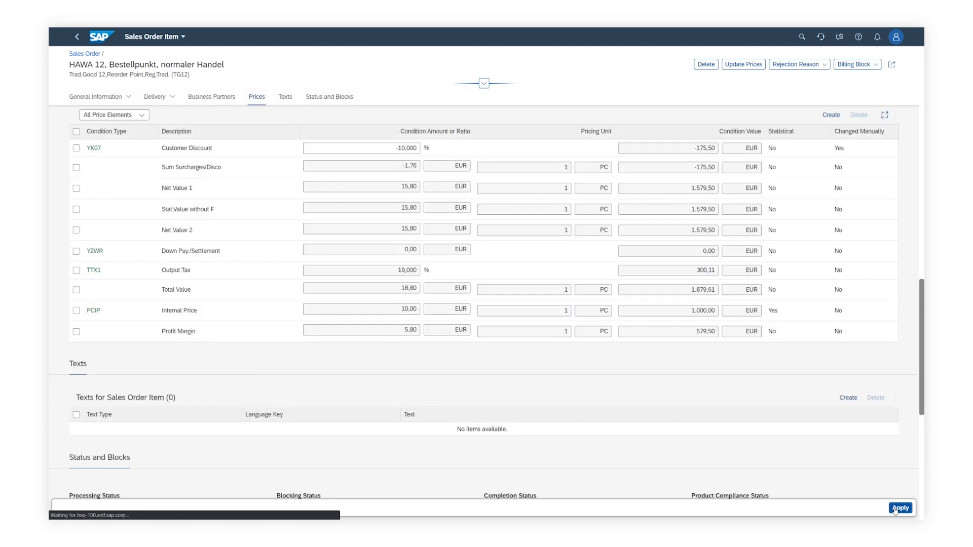
Return to the order and save sales order 429 with net amount 1.579,50 EUR.
left_click(901, 508)
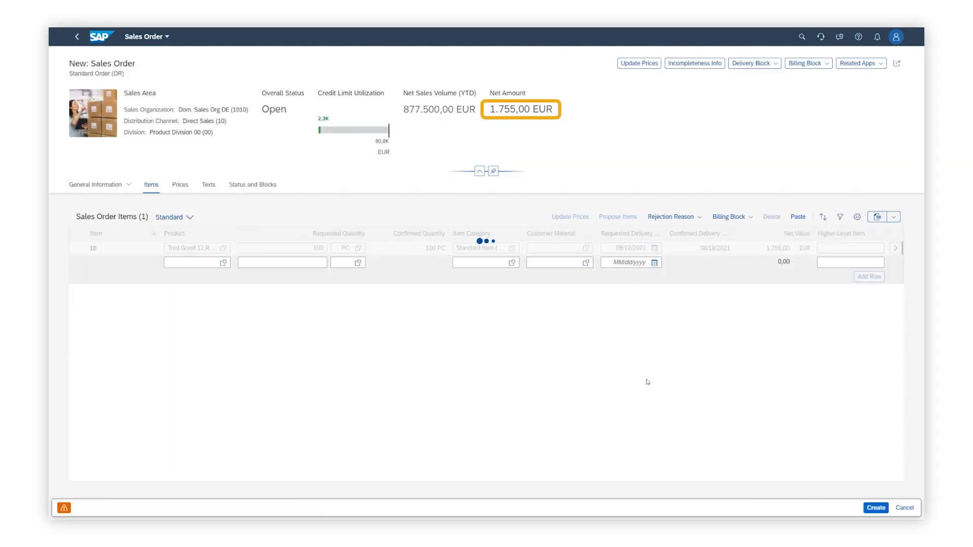
left_click(875, 508)
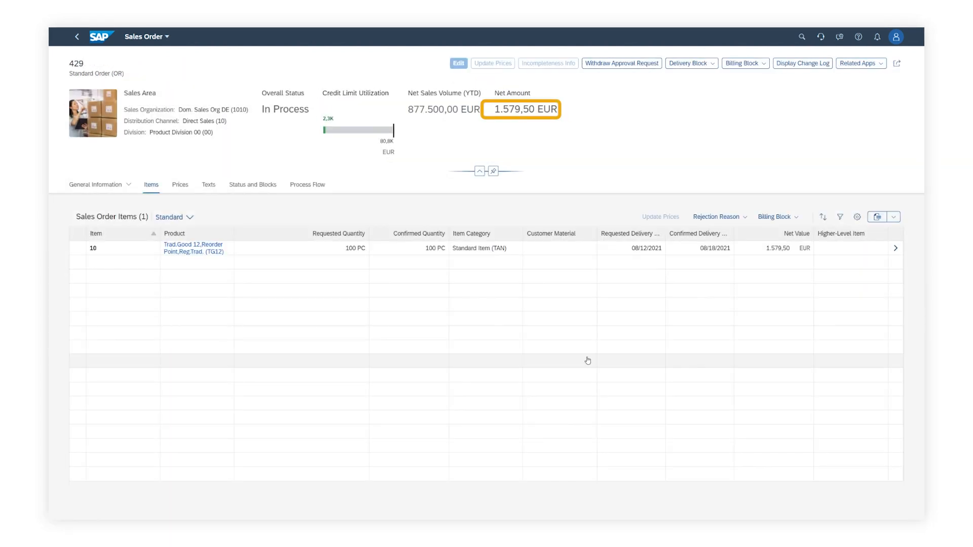
left_click(252, 185)
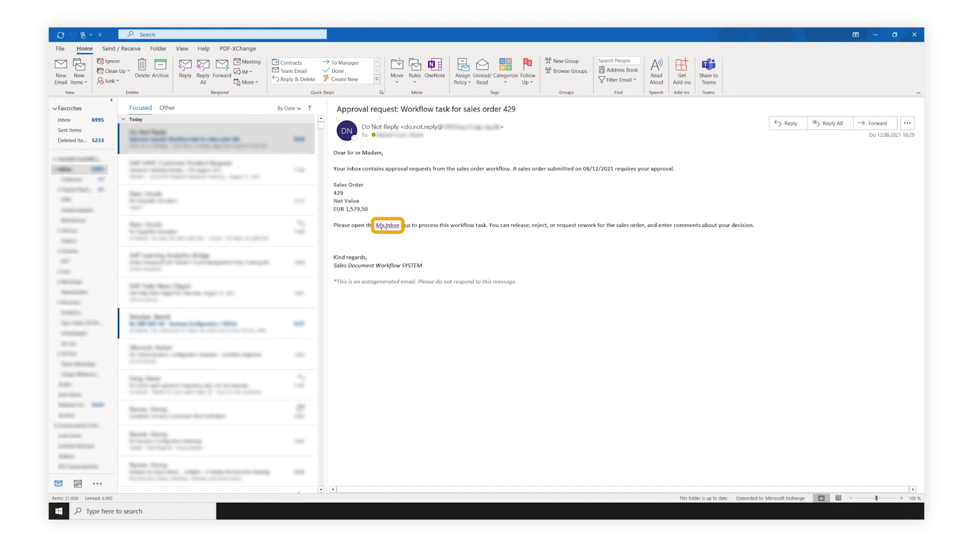
Follow the My Inbox link in the sales order 429 approval email.
left_click(387, 225)
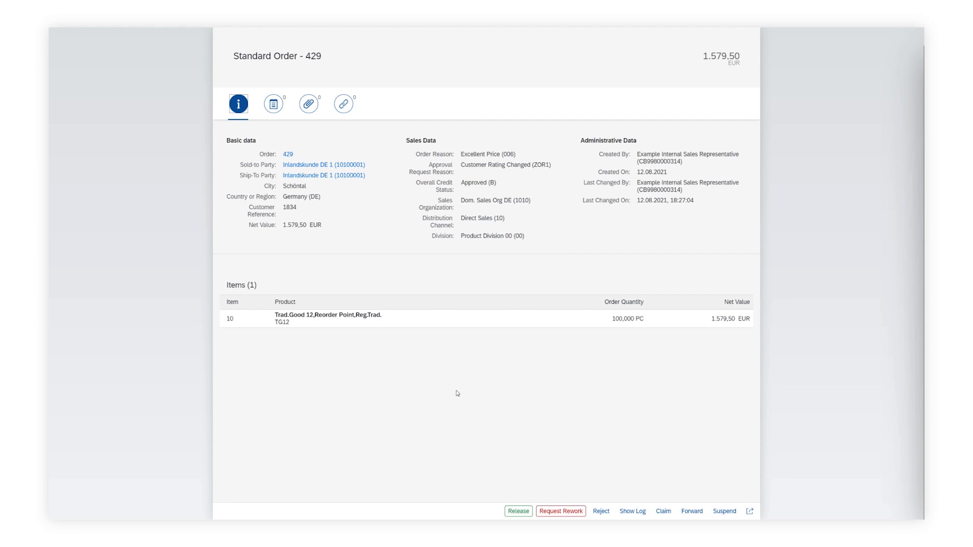
Review the Standard Order 429 task (Customer Rating Changed, 1.579,50 EUR) and leave for the sales overview.
left_click(324, 164)
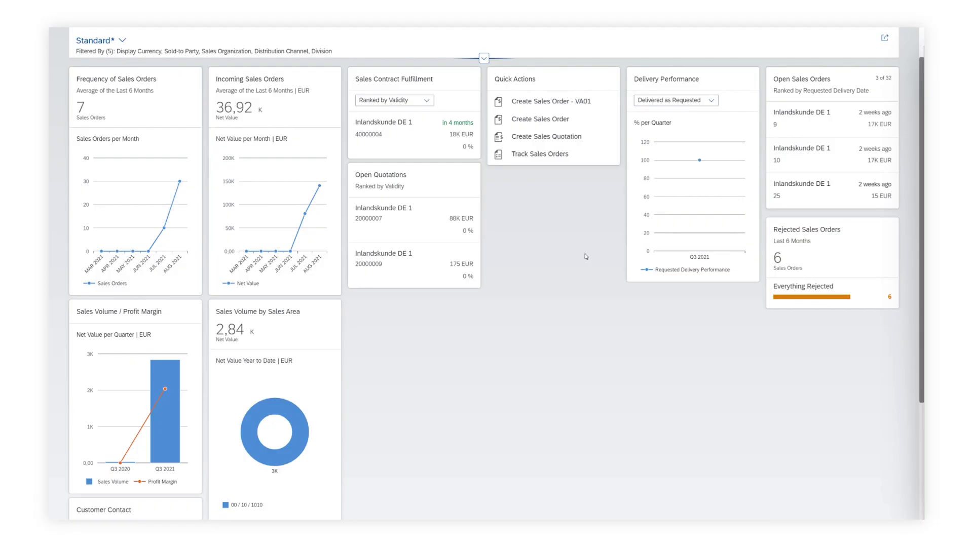
mouse_move(547, 240)
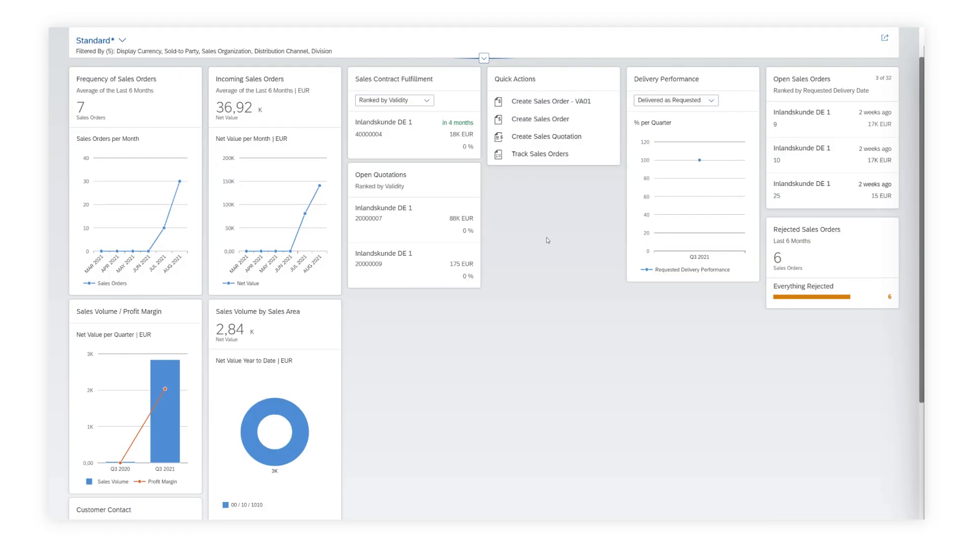
mouse_move(551, 232)
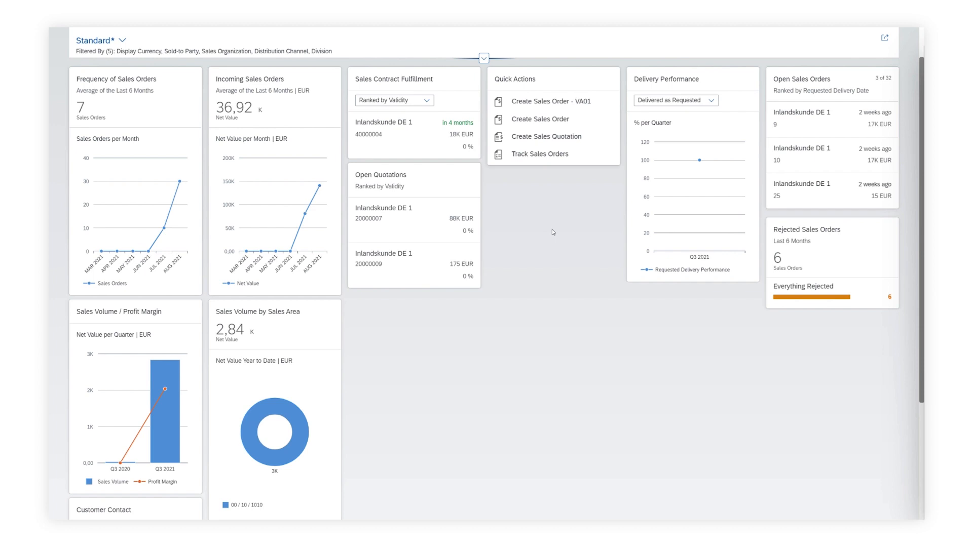